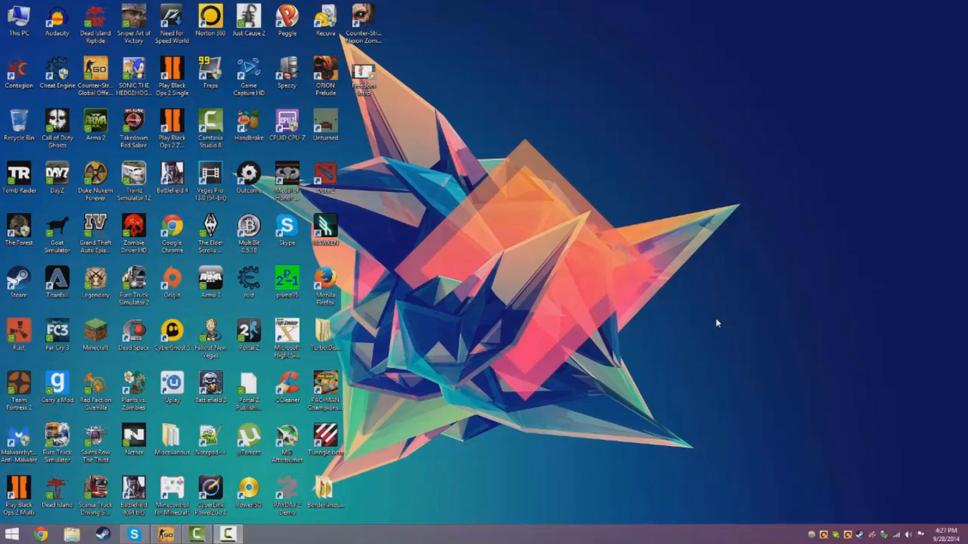
pyautogui.moveTo(689, 269)
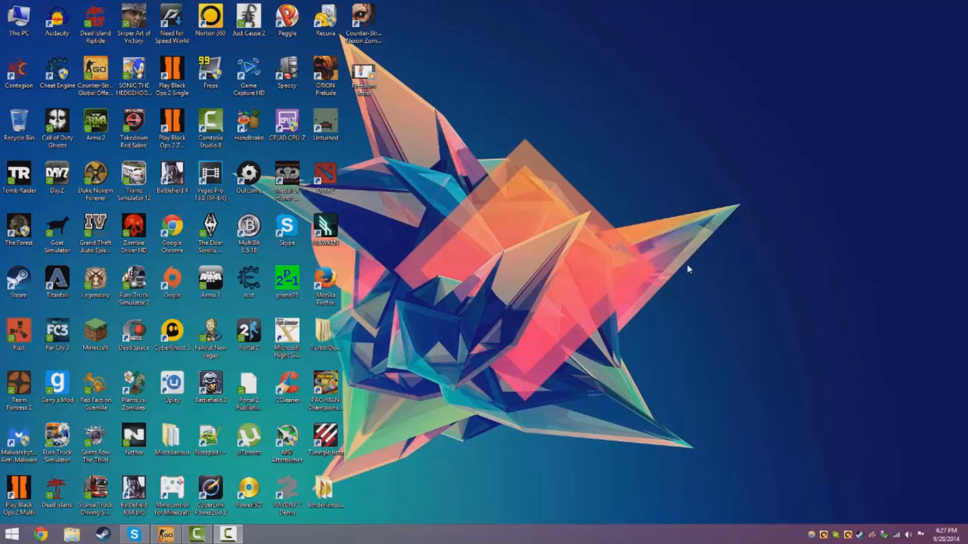
pyautogui.moveTo(661, 286)
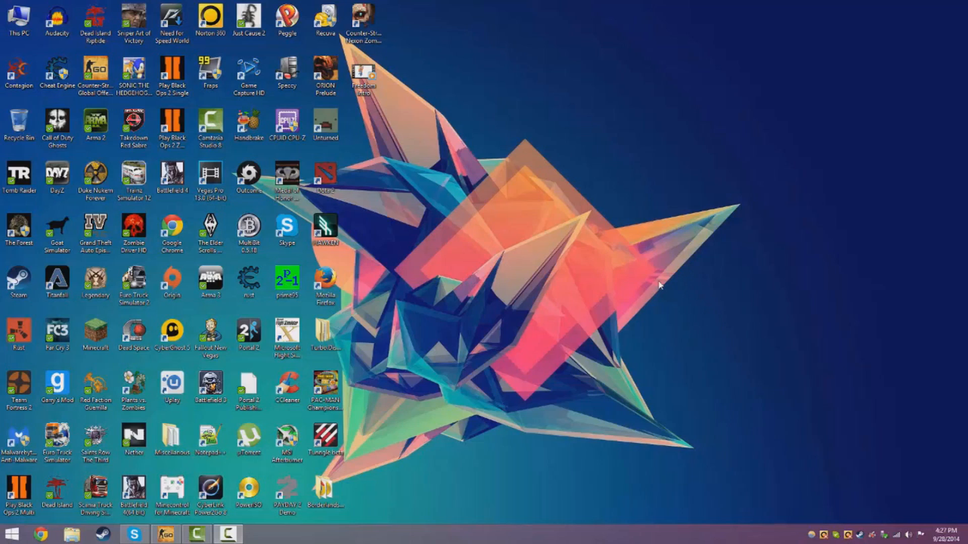
pyautogui.moveTo(551, 320)
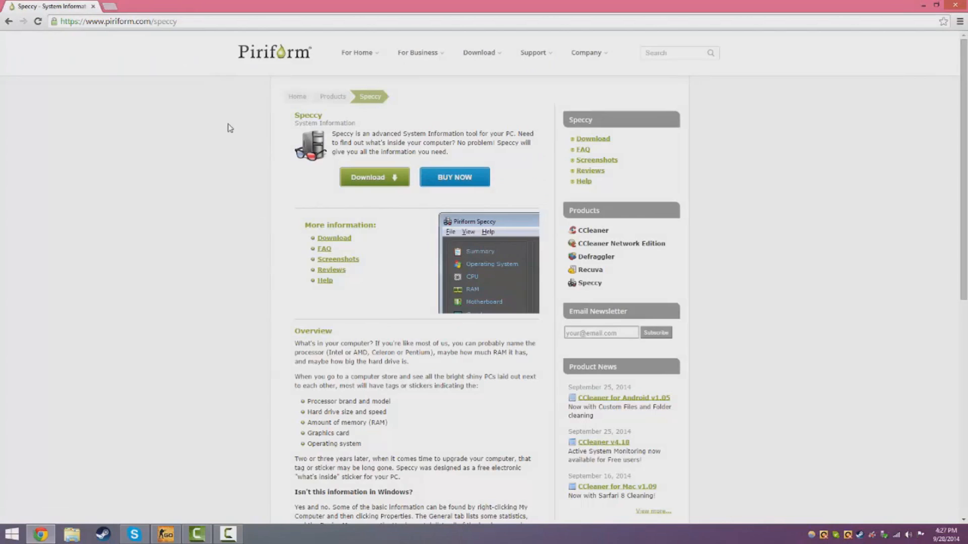
pyautogui.moveTo(213, 152)
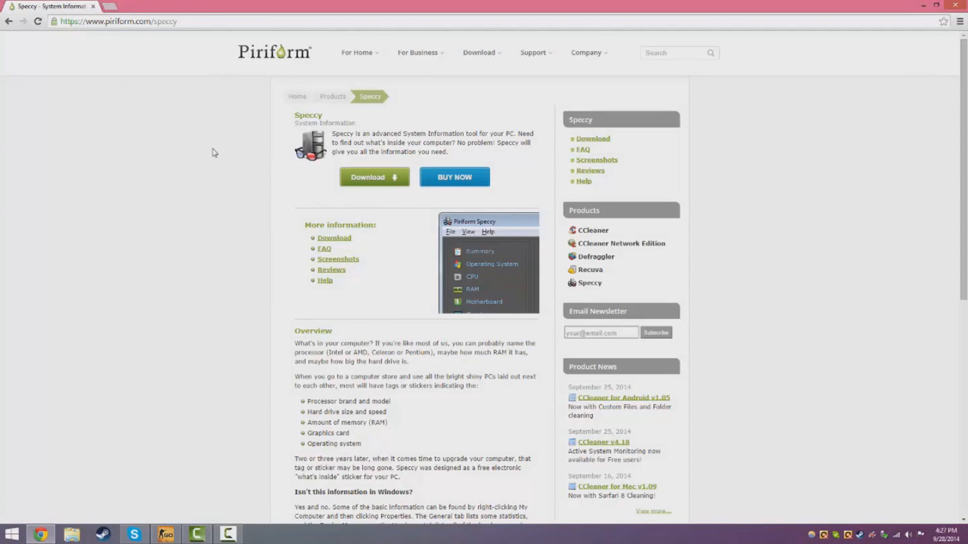
pyautogui.moveTo(452, 199)
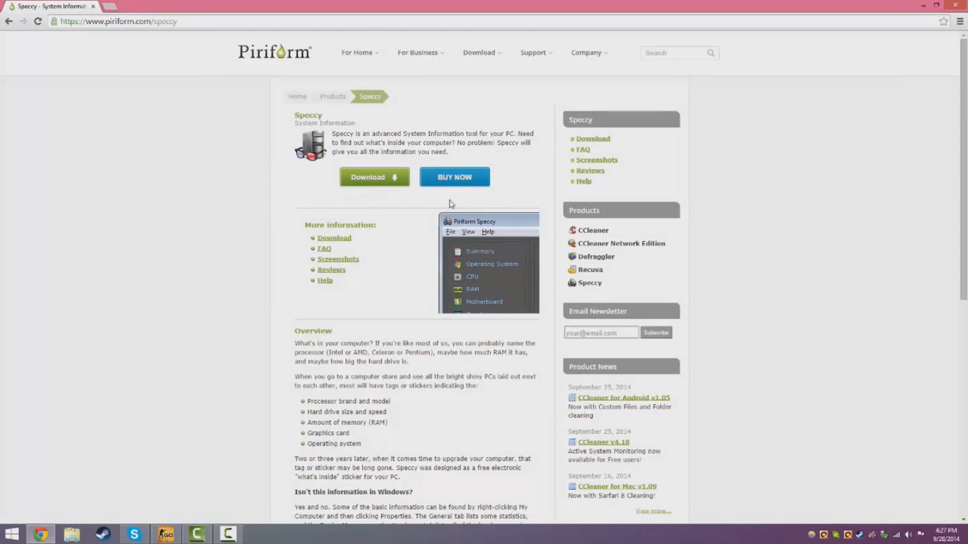
# Step: Browse Piriform's Speccy product page describing the system information tool
pyautogui.click(454, 178)
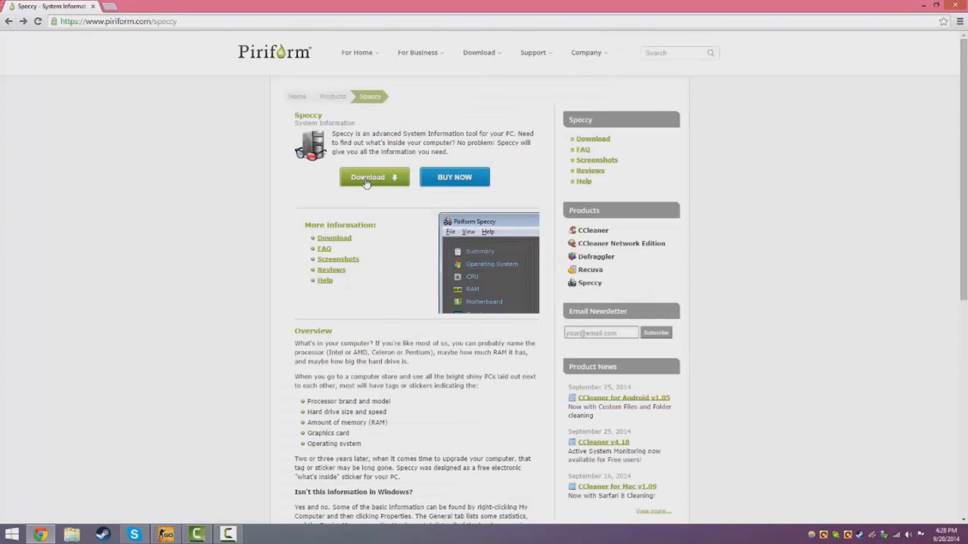
# Step: Go to the Speccy download page and choose the free FileHippo download for Speccy 1.26.698
pyautogui.click(367, 179)
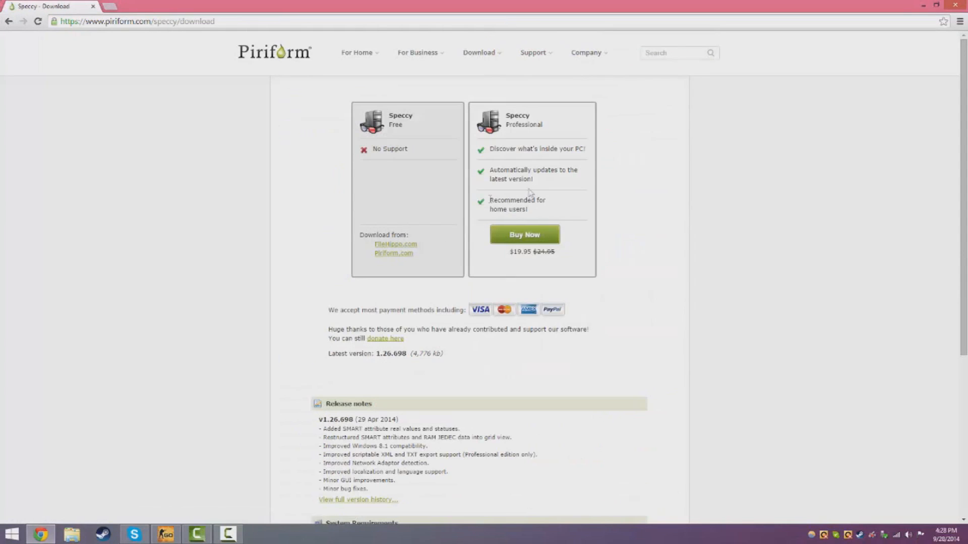
pyautogui.moveTo(554, 211)
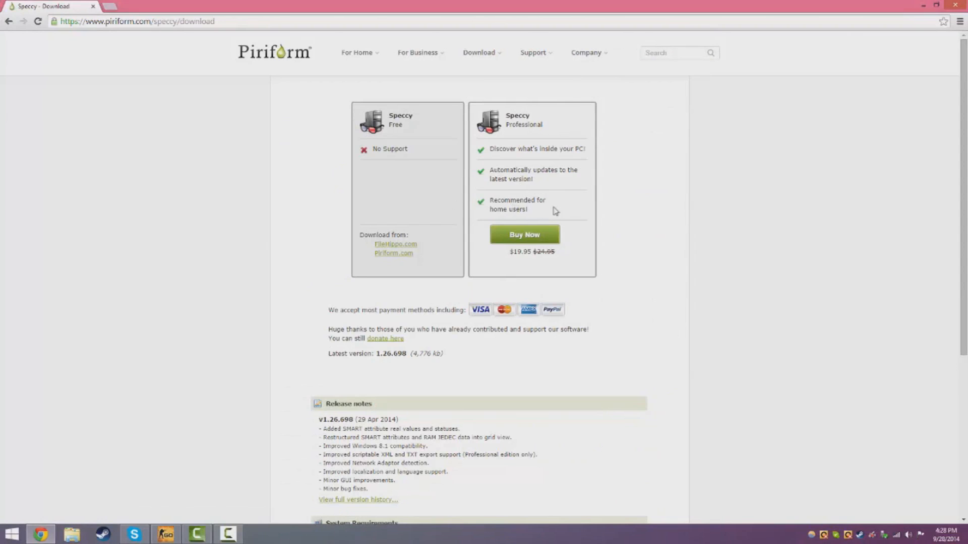
pyautogui.moveTo(559, 210)
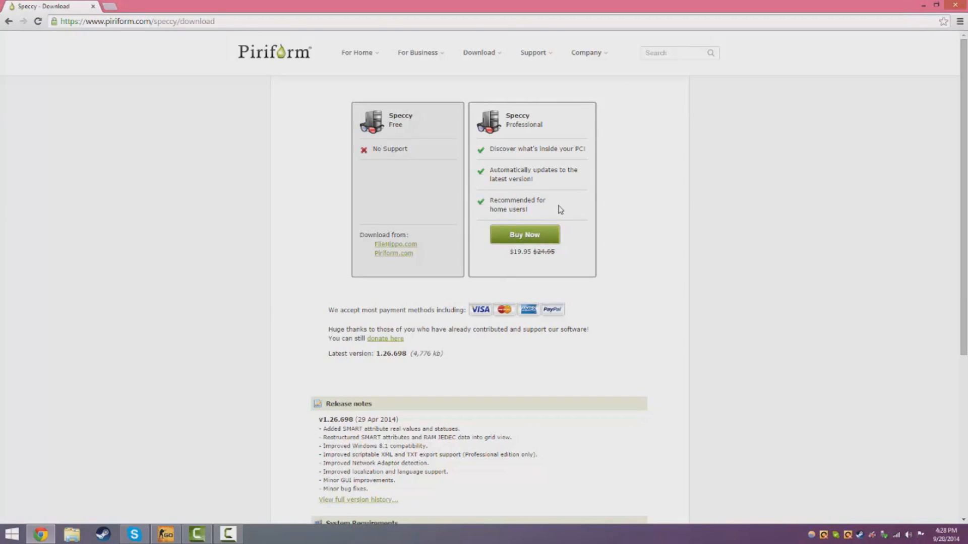
pyautogui.moveTo(302, 222)
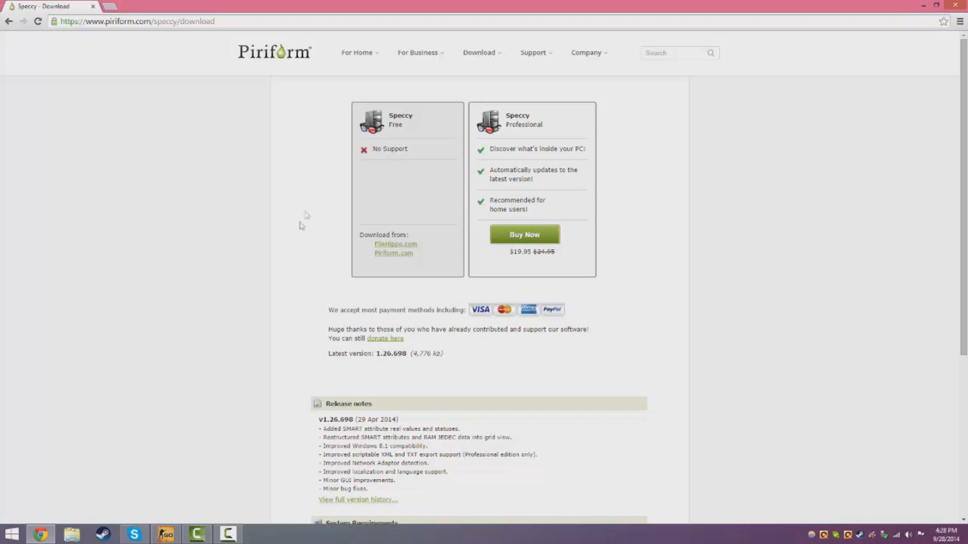
pyautogui.click(395, 244)
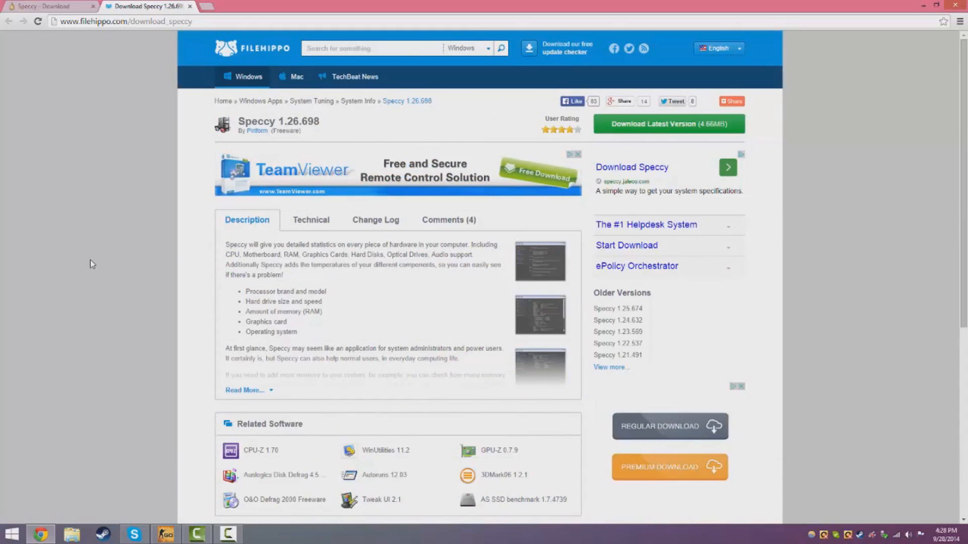
pyautogui.moveTo(236, 321)
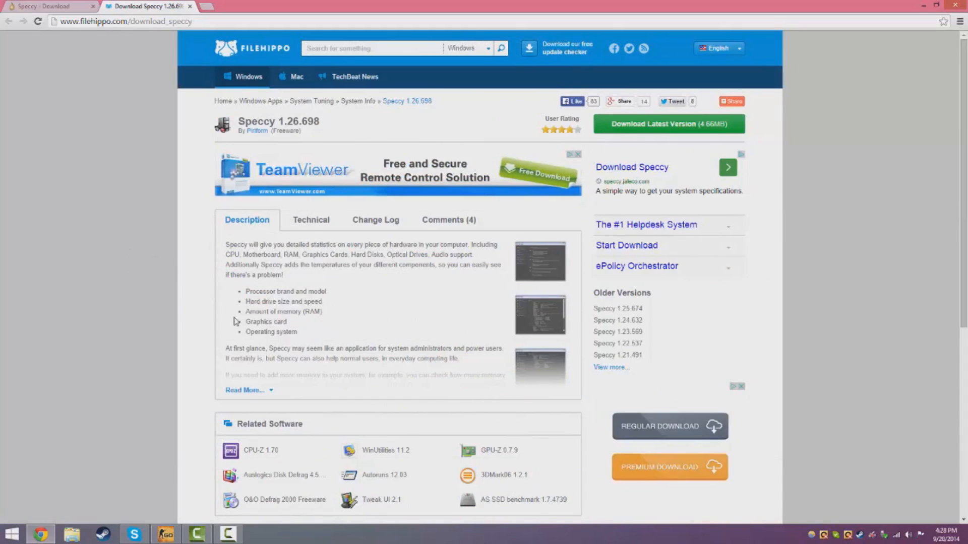
pyautogui.moveTo(245, 327)
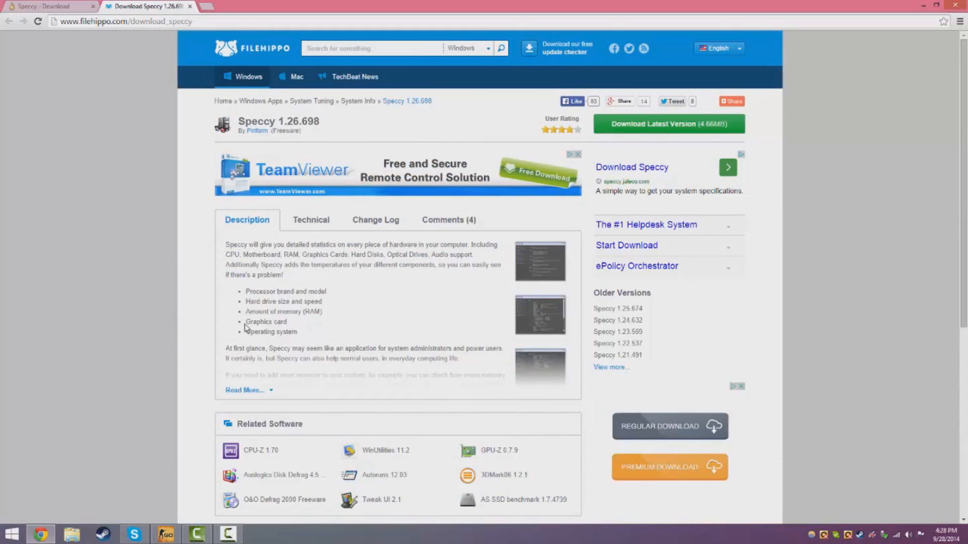
pyautogui.moveTo(178, 331)
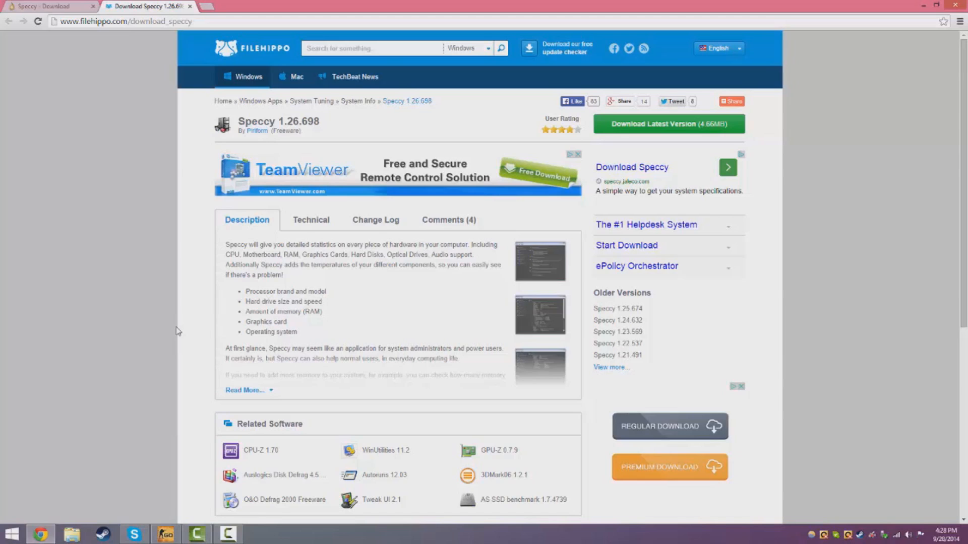
pyautogui.moveTo(208, 224)
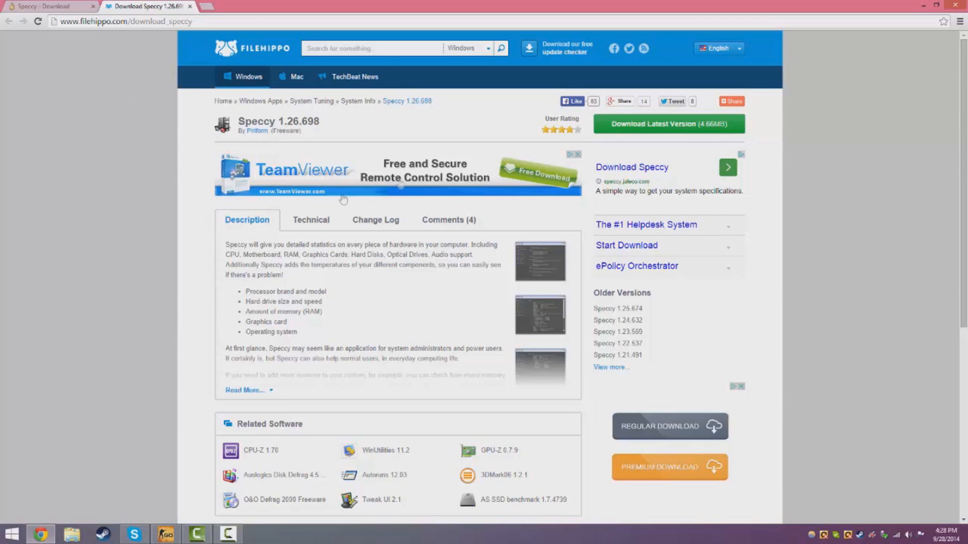
pyautogui.moveTo(666, 152)
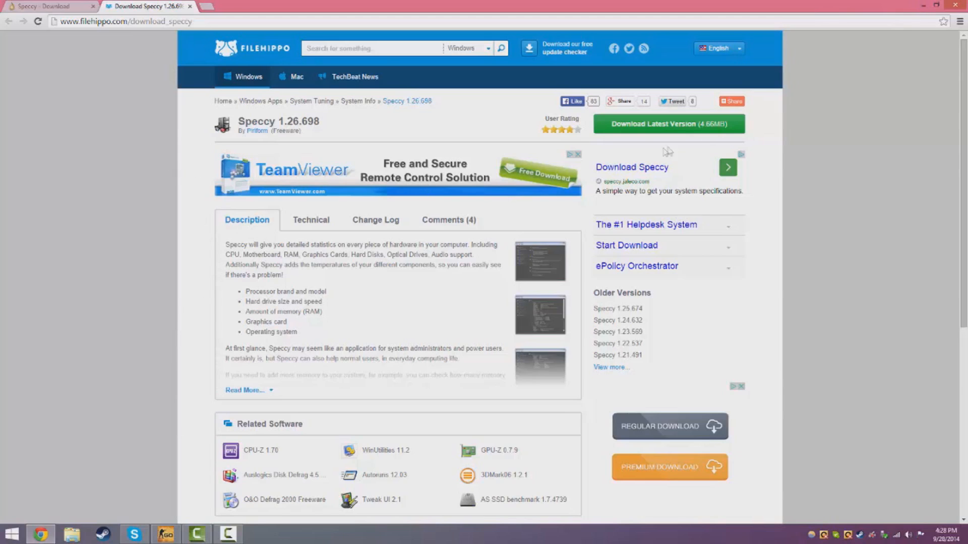
pyautogui.moveTo(918, 29)
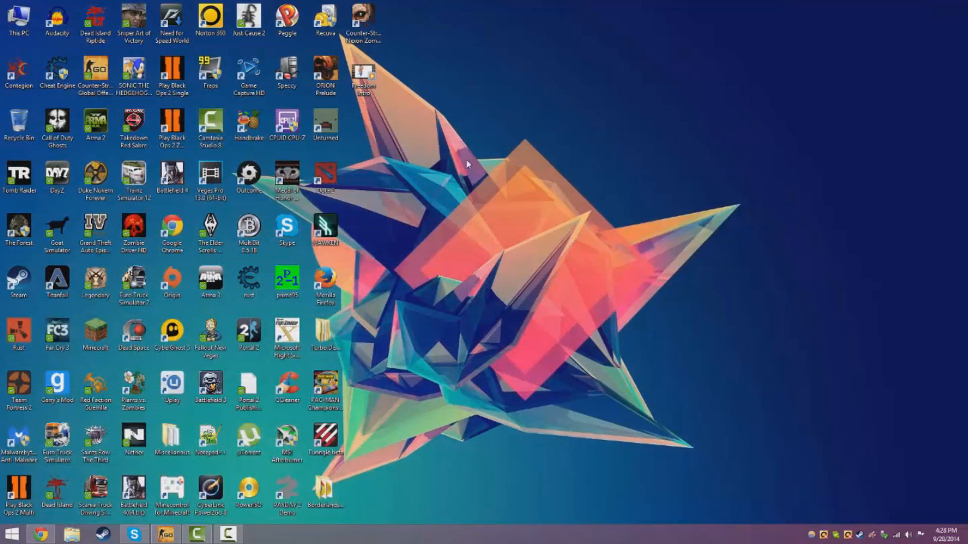
pyautogui.moveTo(517, 157)
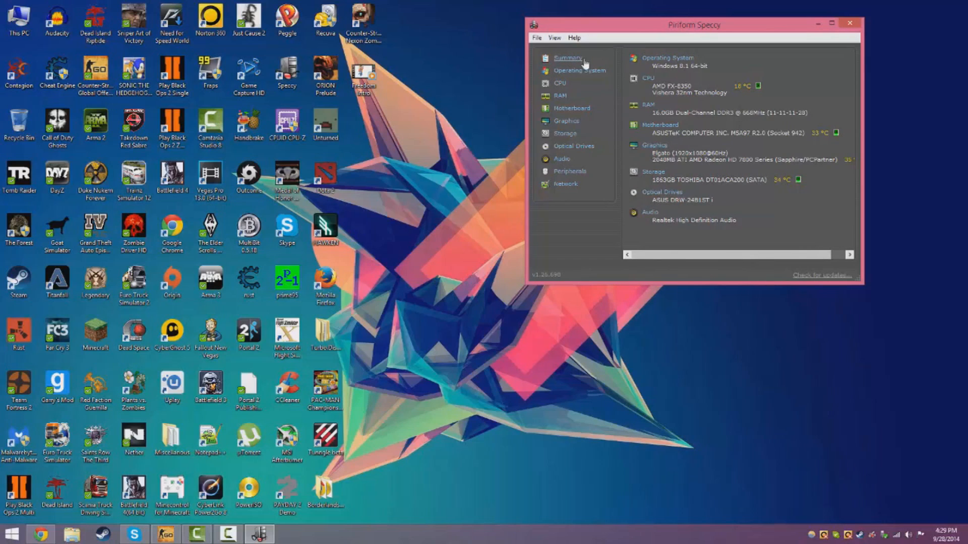
pyautogui.click(578, 71)
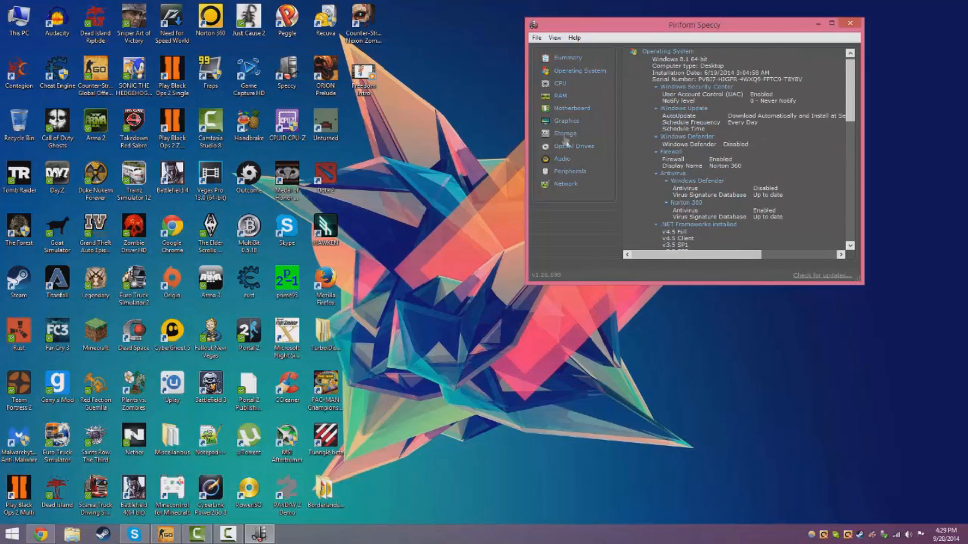
pyautogui.click(558, 83)
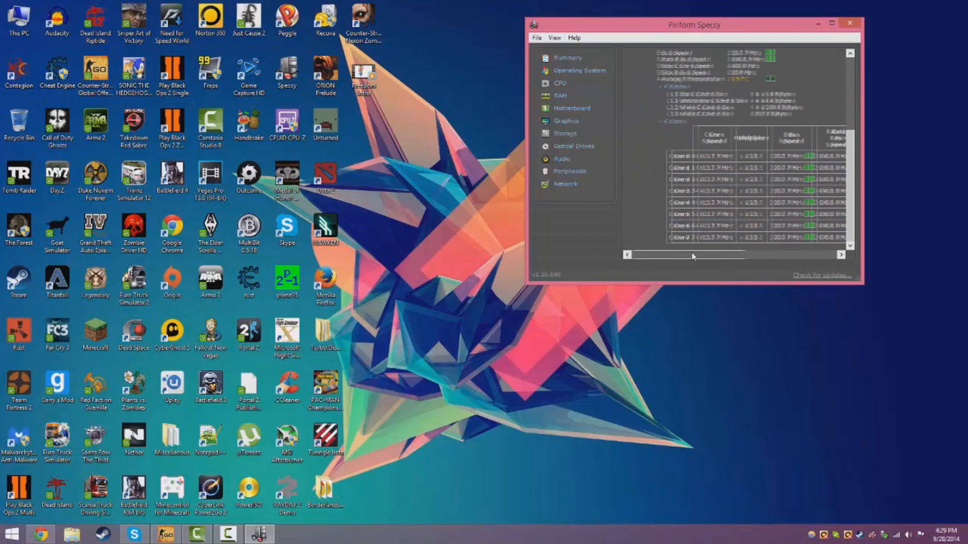
pyautogui.click(559, 82)
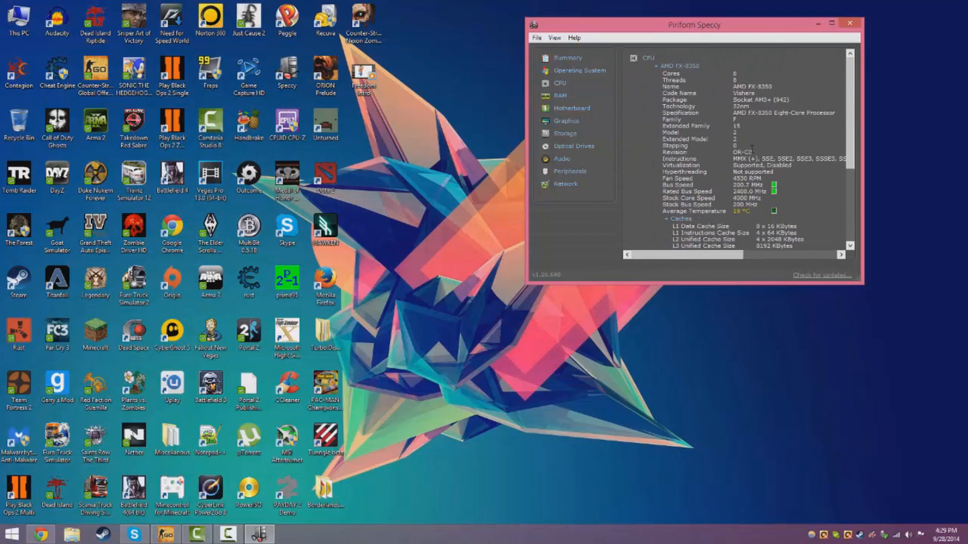
pyautogui.click(567, 57)
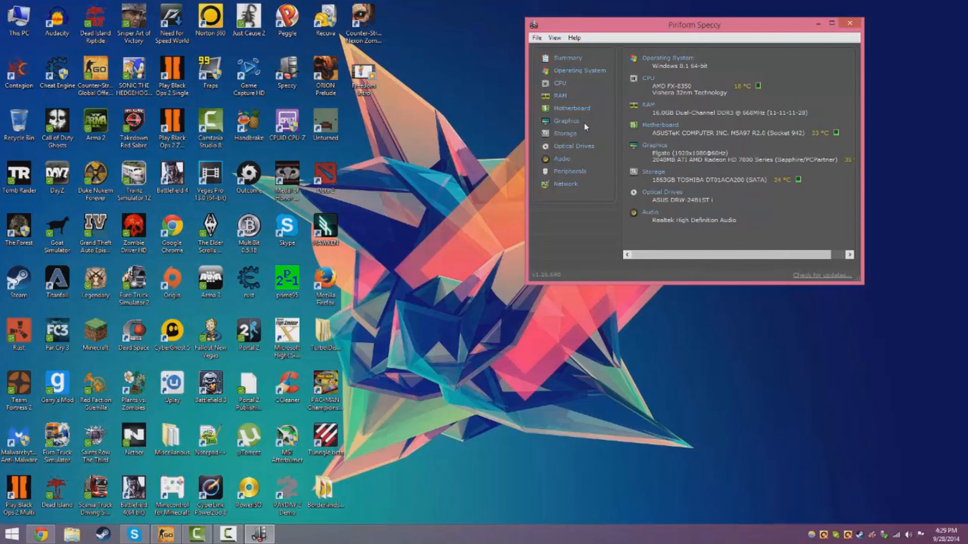
pyautogui.click(559, 96)
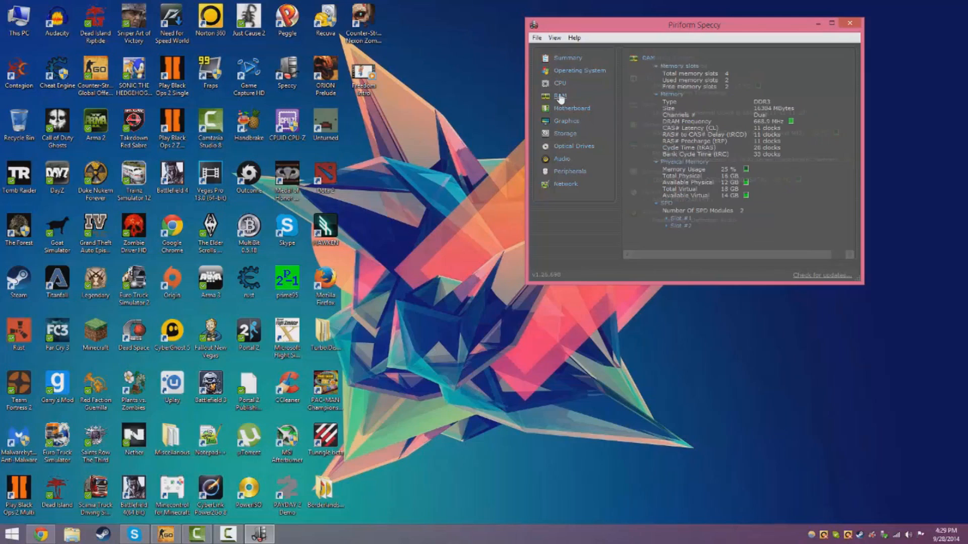
pyautogui.click(559, 96)
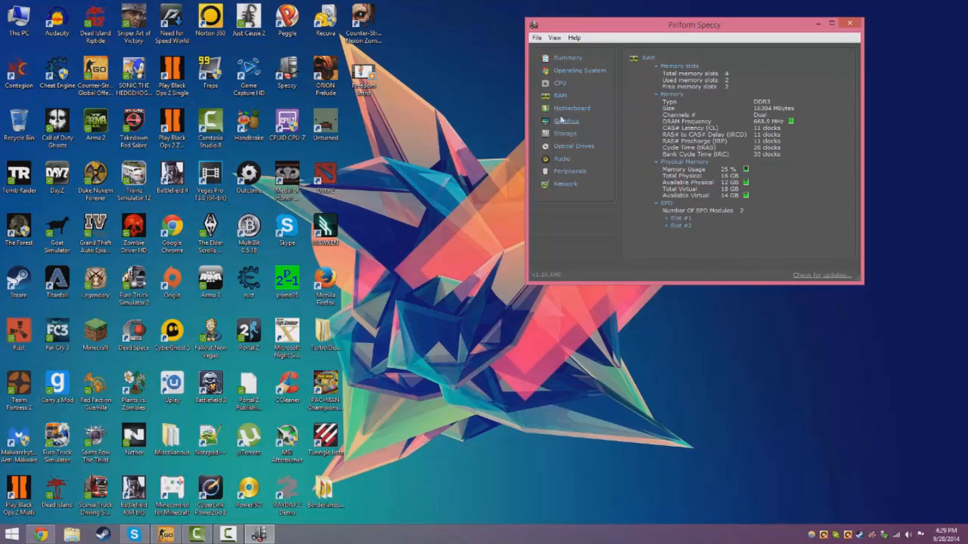
pyautogui.click(567, 58)
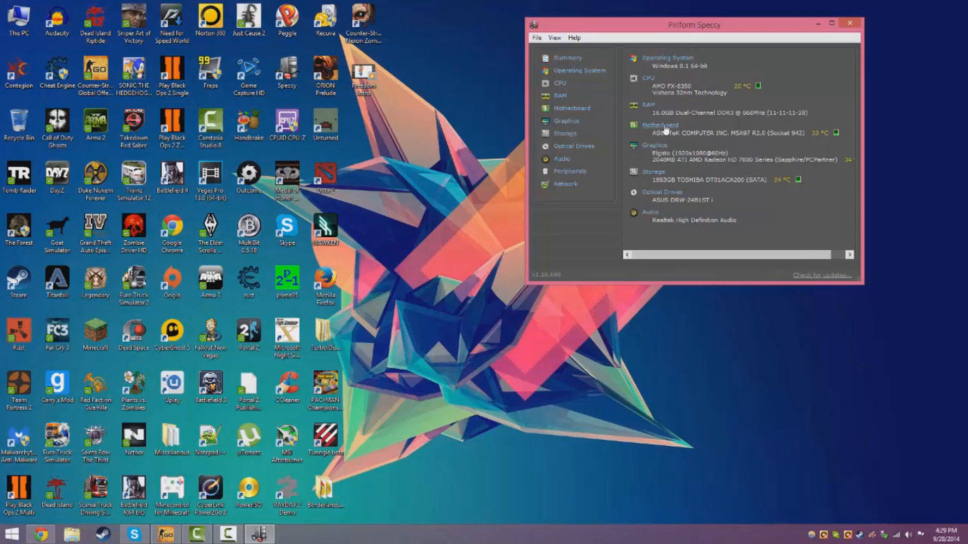
pyautogui.moveTo(664, 130)
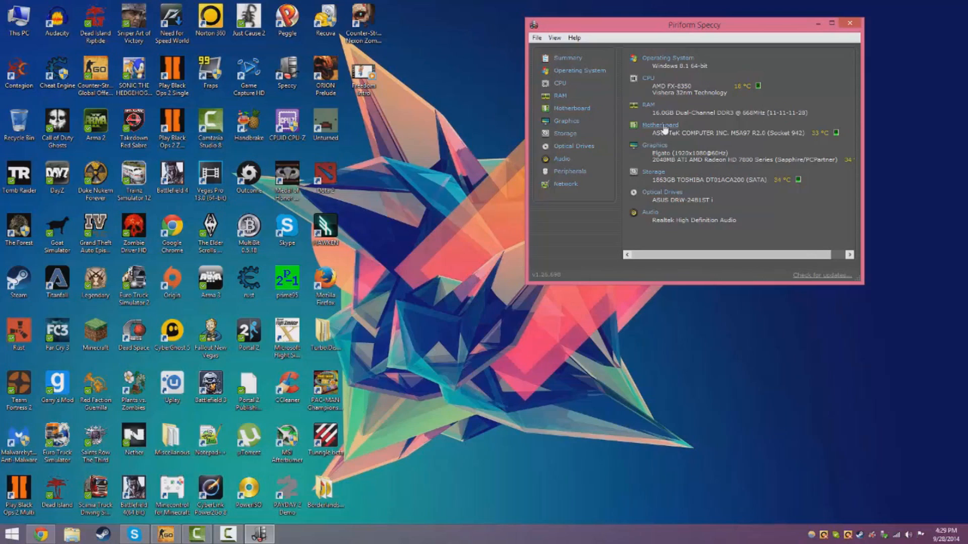
pyautogui.moveTo(727, 102)
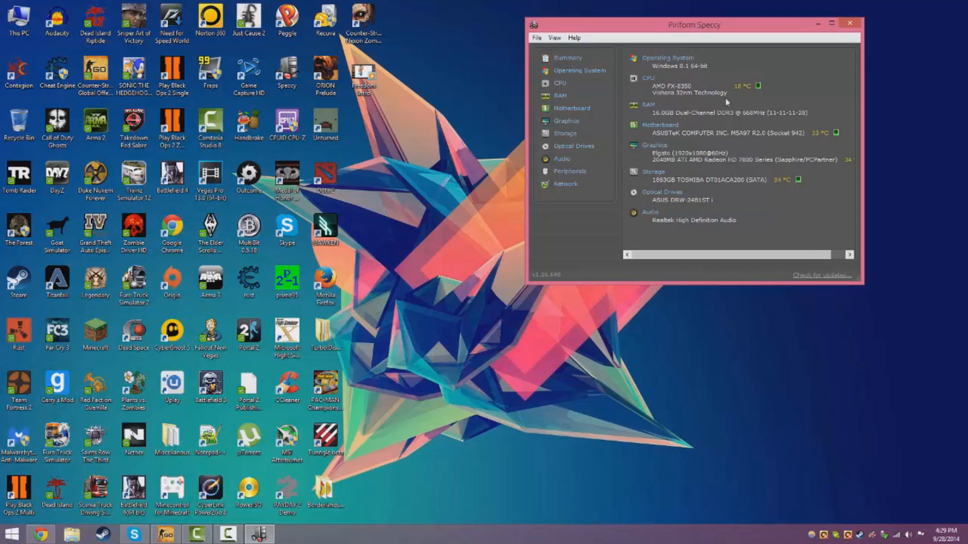